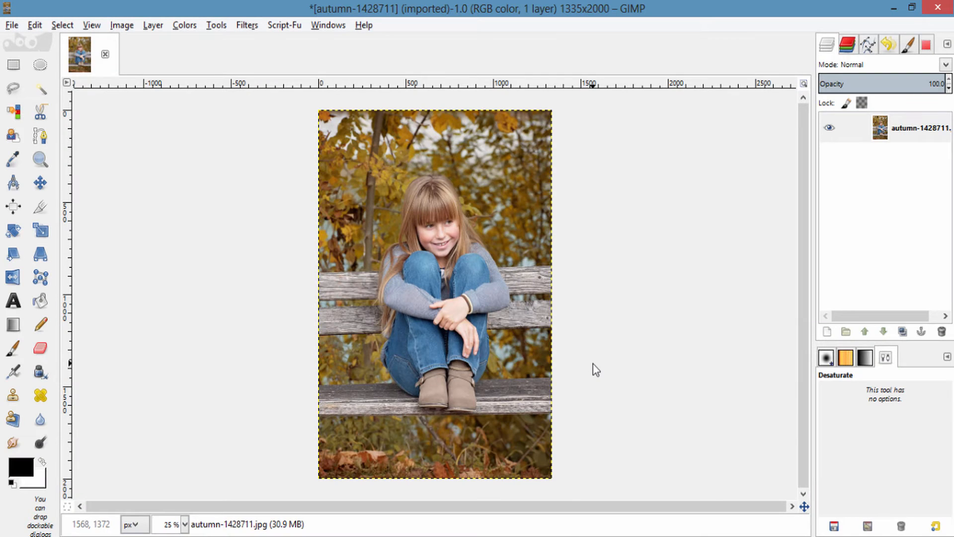
mouse_move(728, 261)
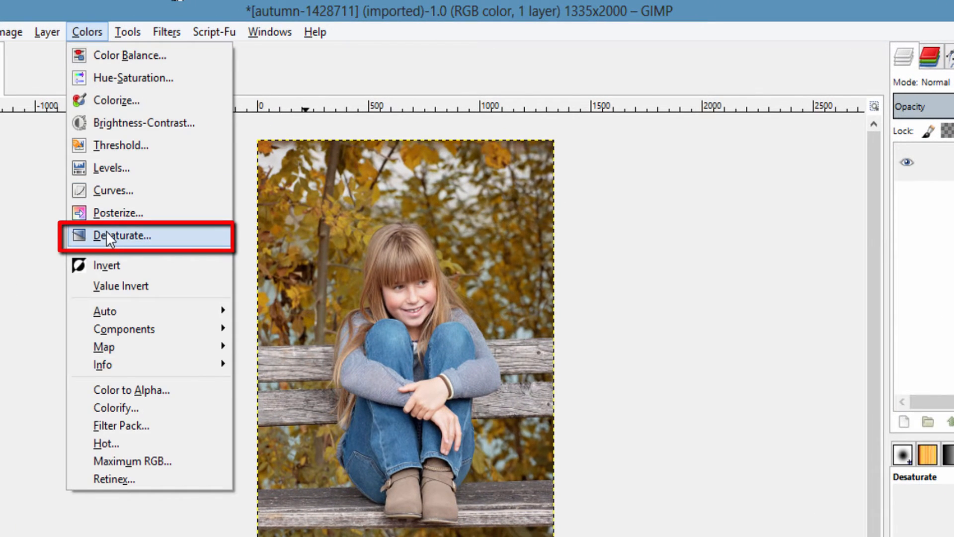
Preview Desaturate with luminosity, average and lightness shades, then close without applying.
left_click(126, 235)
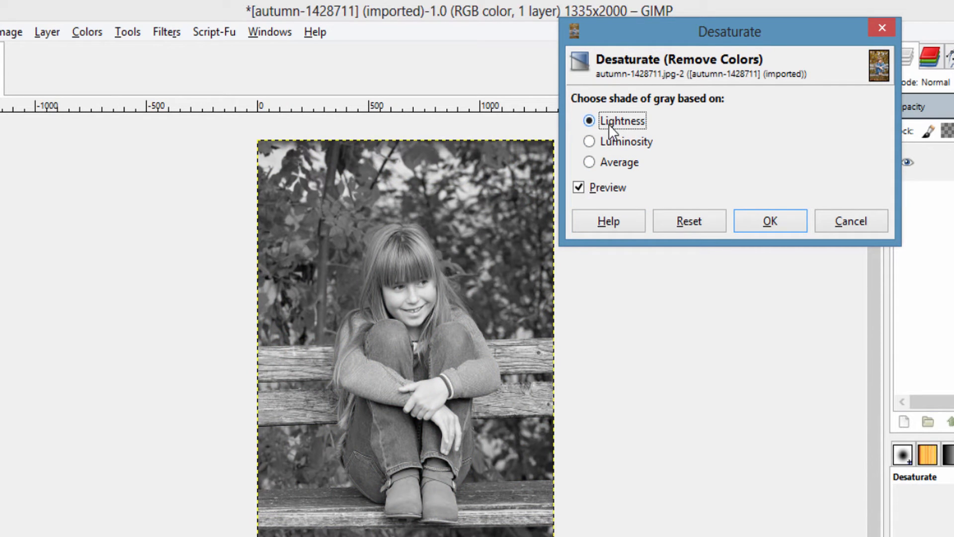
left_click(588, 141)
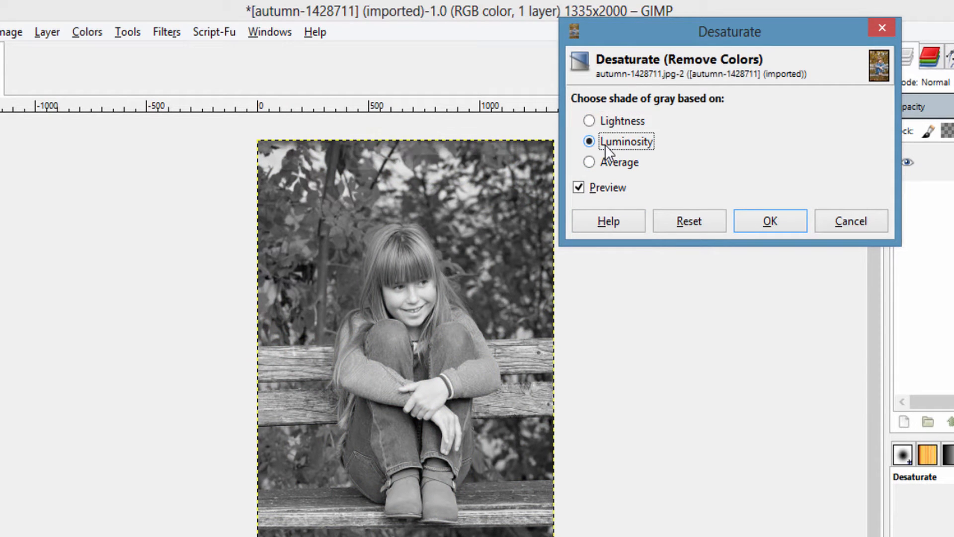
left_click(589, 162)
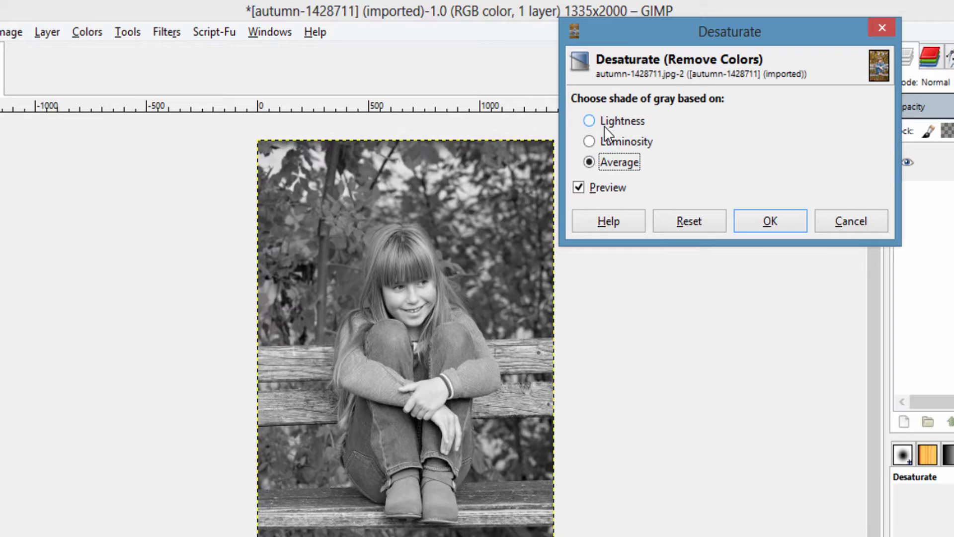
left_click(589, 120)
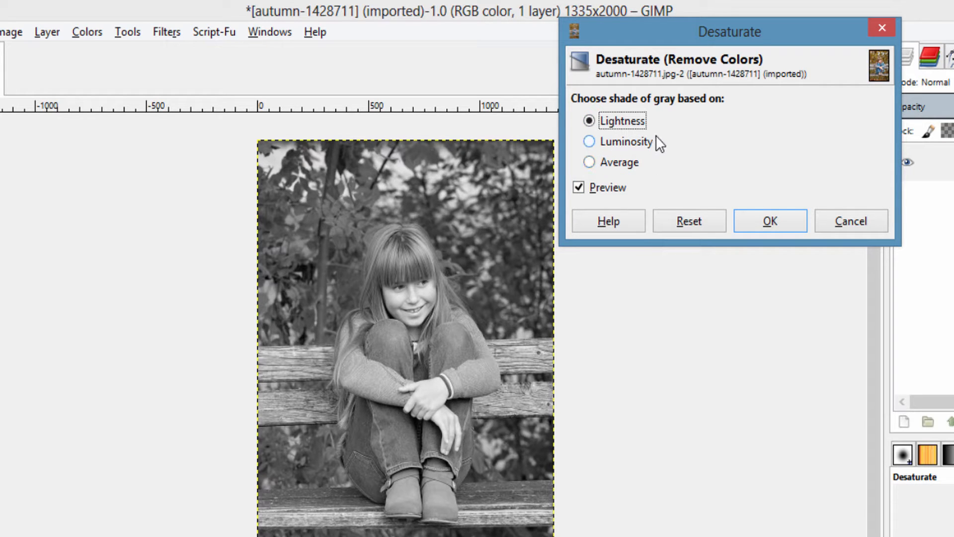
left_click(769, 220)
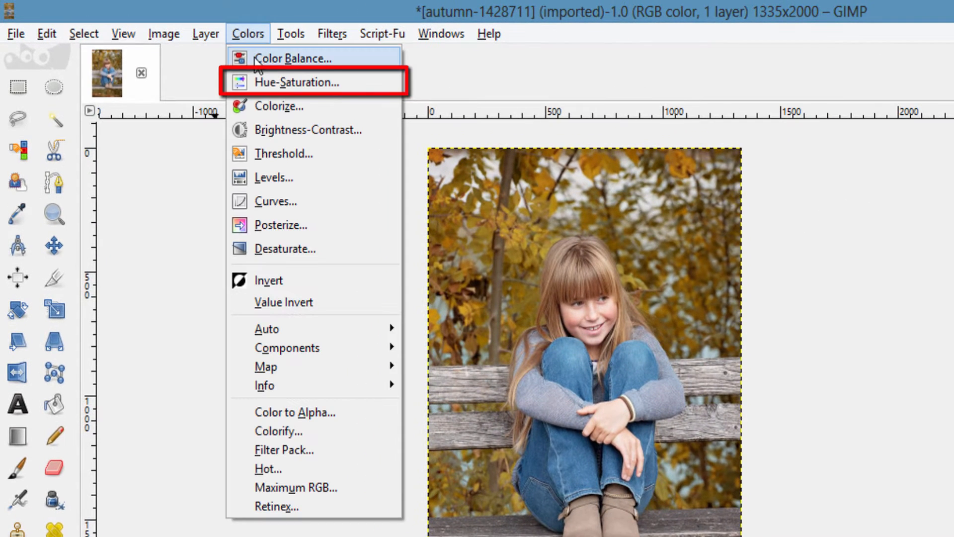
Preview removing all saturation in Hue-Saturation, then discard the change.
left_click(297, 82)
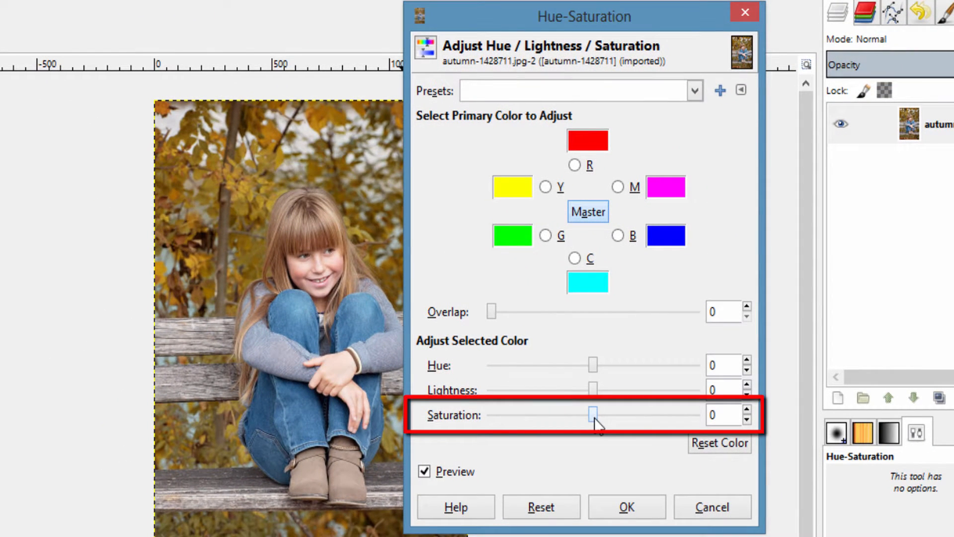
left_click(593, 415)
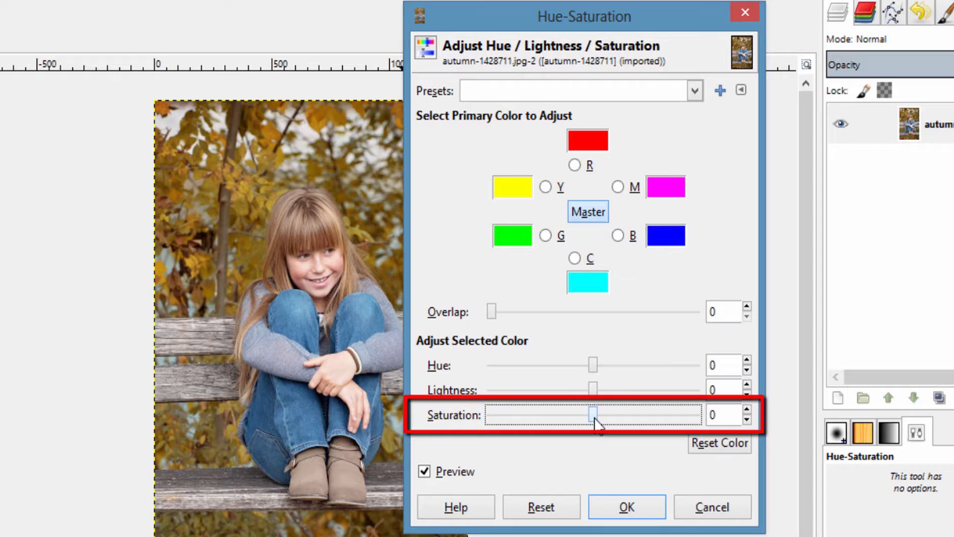
left_click_drag(596, 414, 487, 415)
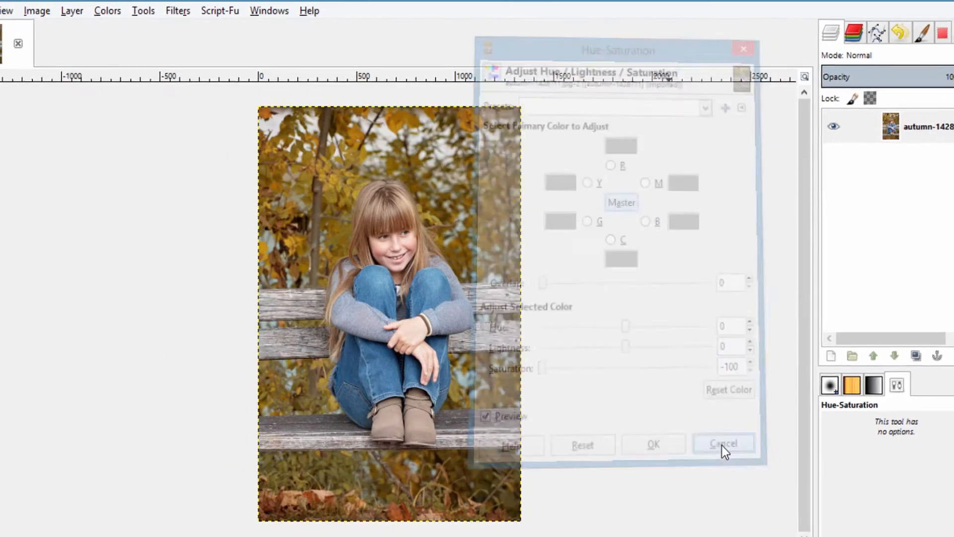
left_click(724, 443)
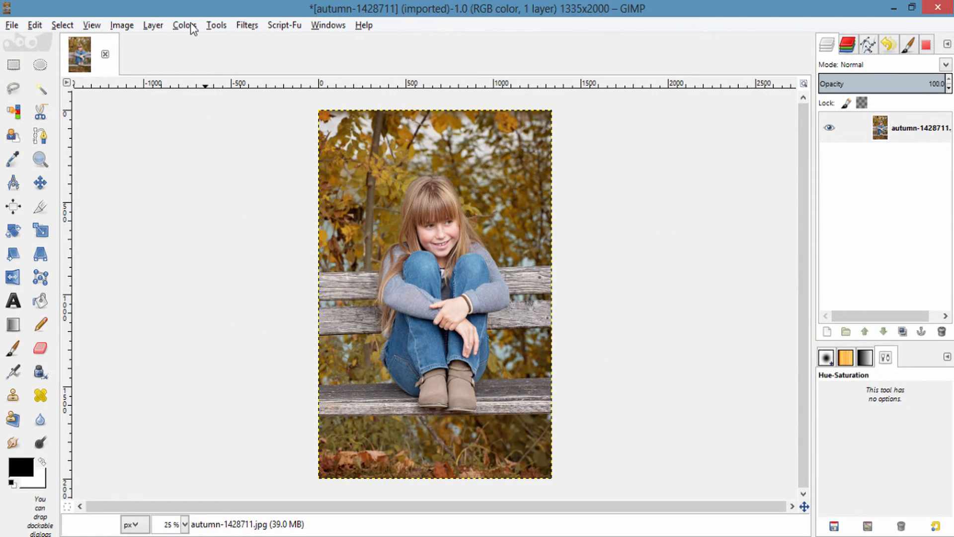
Preview Colorify on the photo with white.
left_click(184, 25)
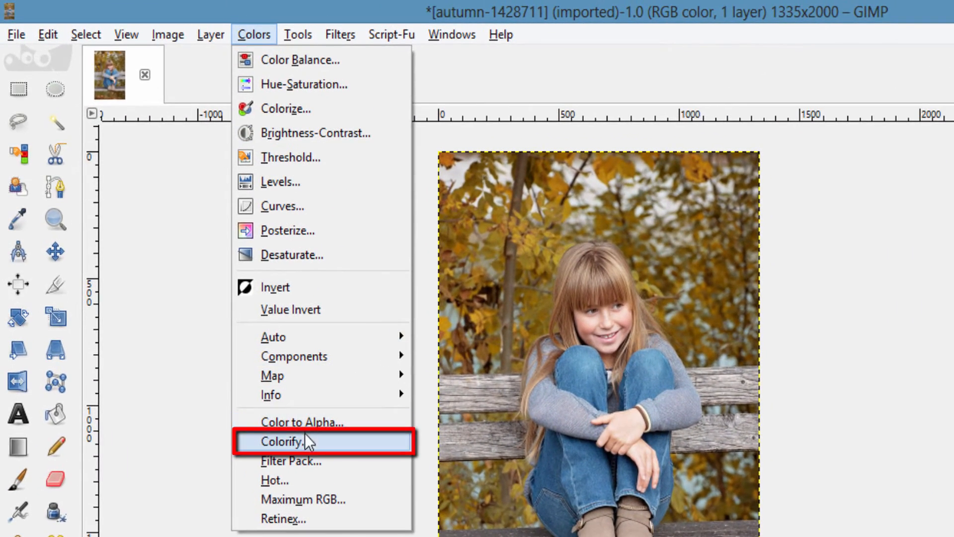
left_click(292, 441)
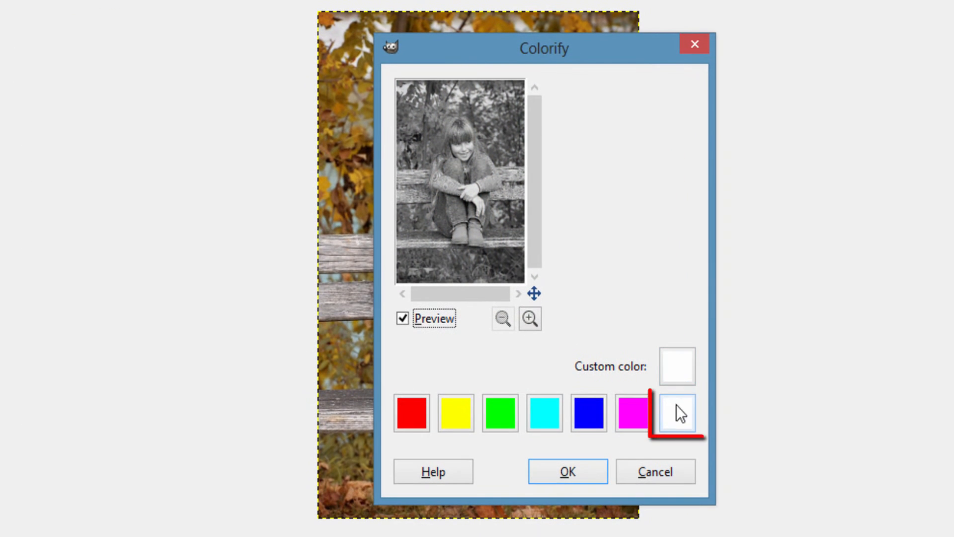
left_click(676, 414)
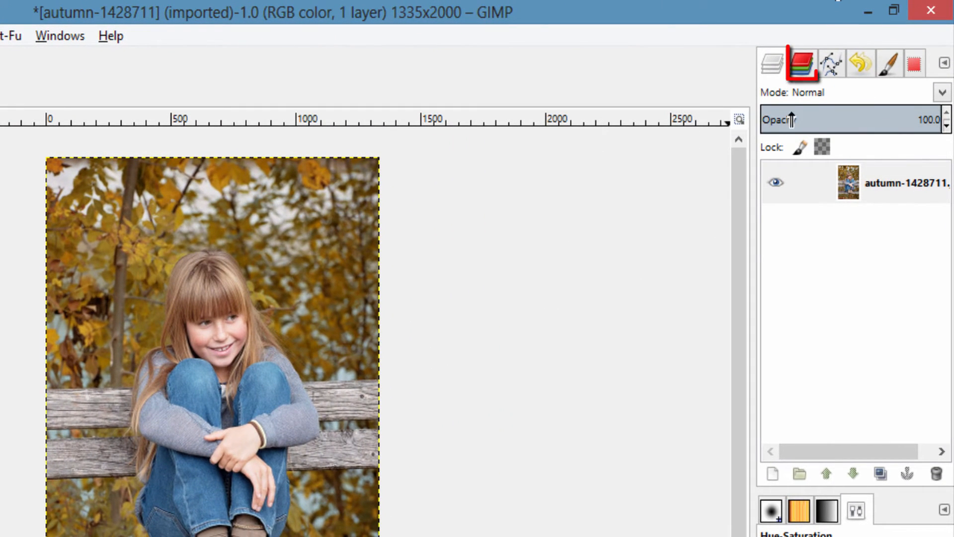
Duplicate the Blue channel, then hide and reshow the photo layer to view the copy.
left_click(802, 62)
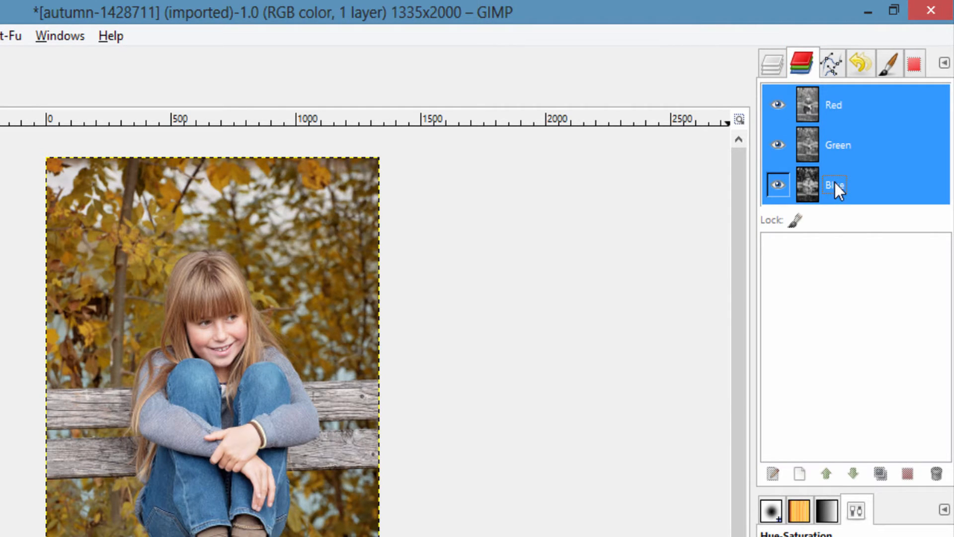
right_click(833, 185)
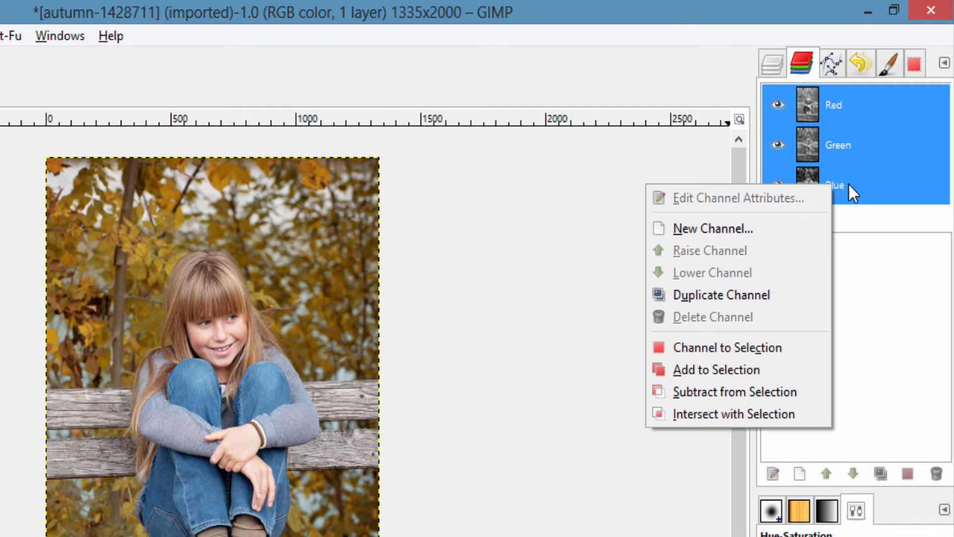
left_click(722, 295)
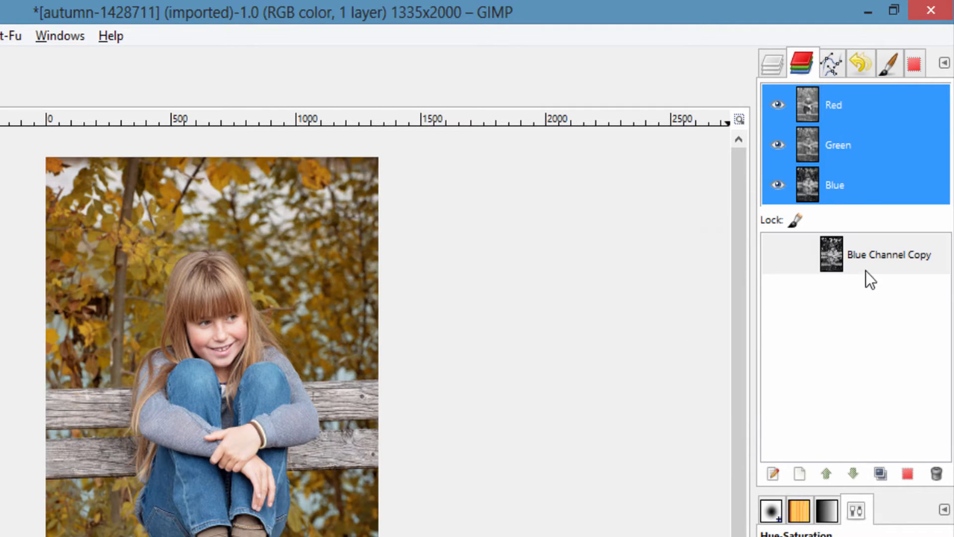
left_click(777, 254)
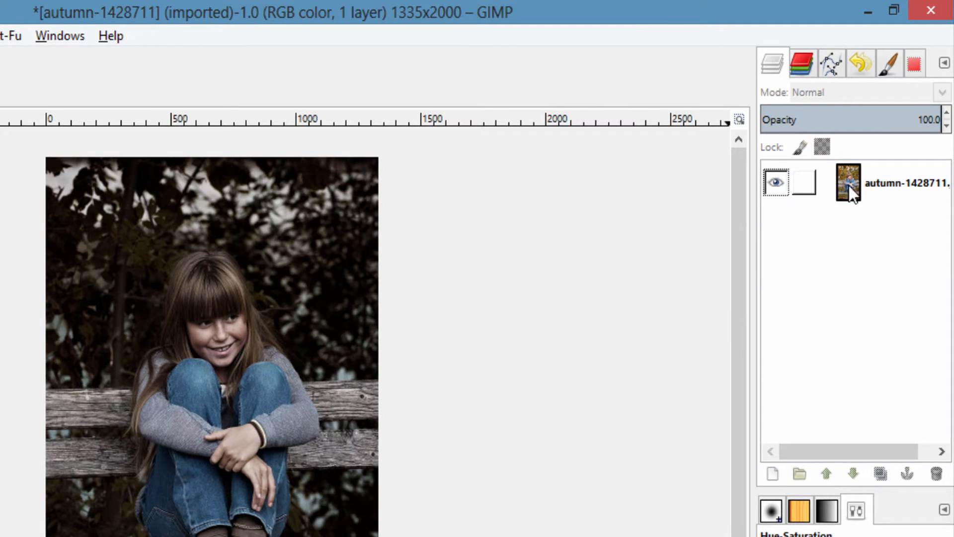
left_click(775, 182)
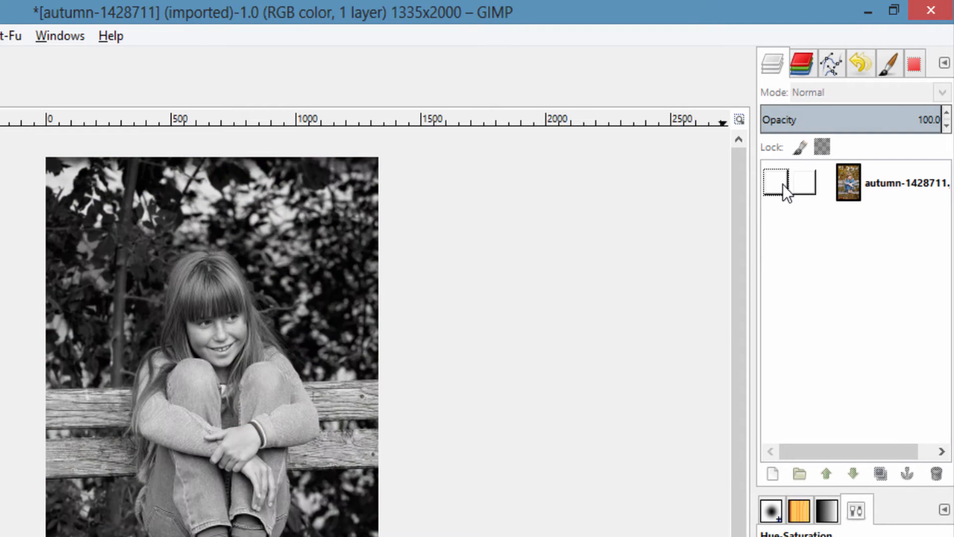
mouse_move(780, 185)
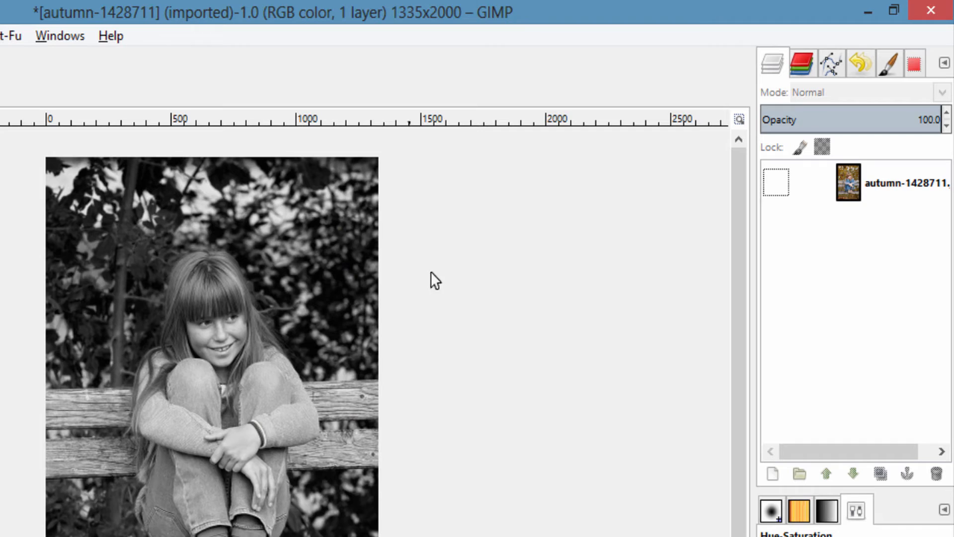
mouse_move(799, 222)
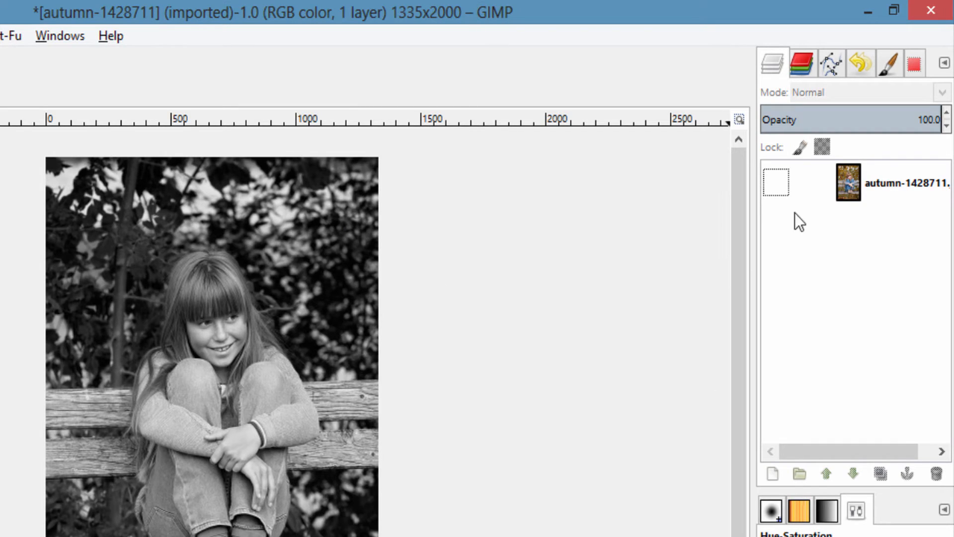
left_click(776, 182)
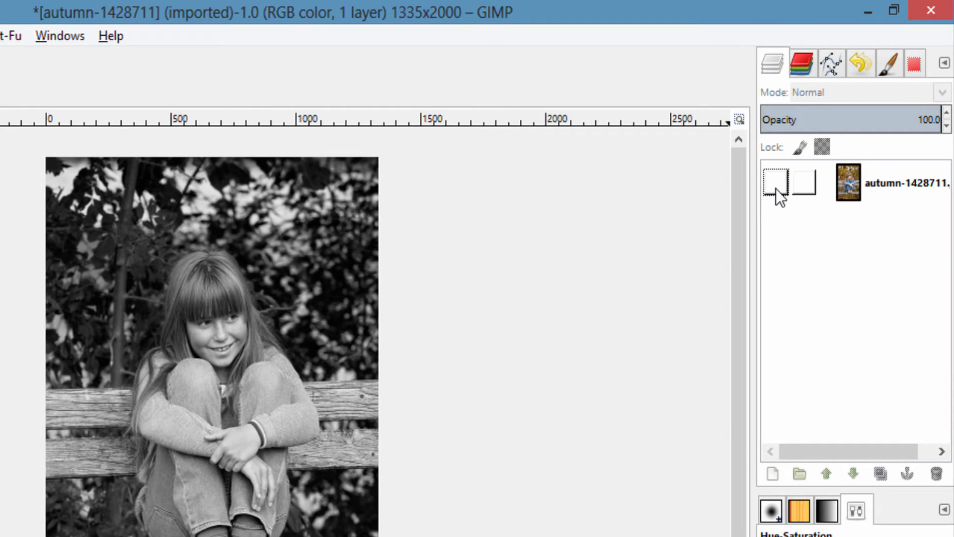
left_click(774, 182)
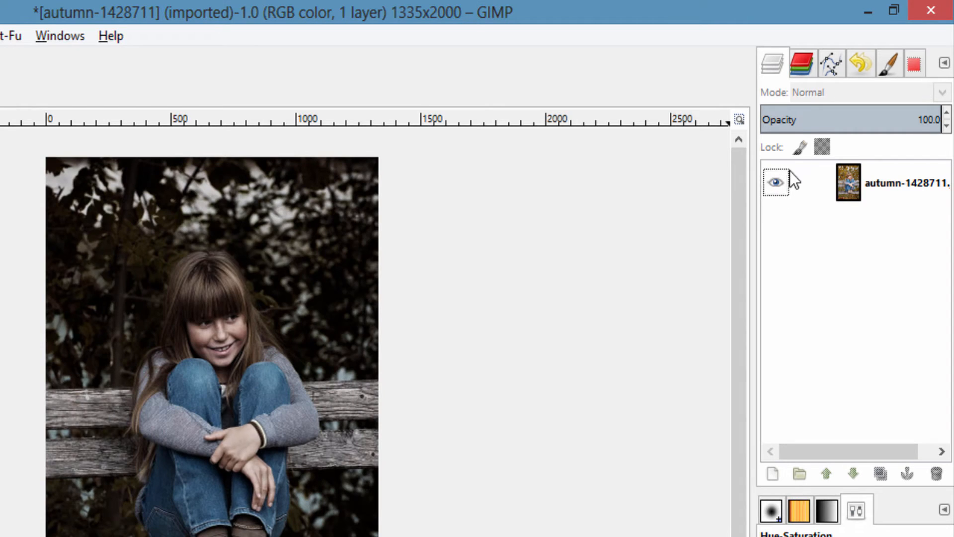
Remove 'Blue Channel Copy' from the Channels list.
left_click(802, 63)
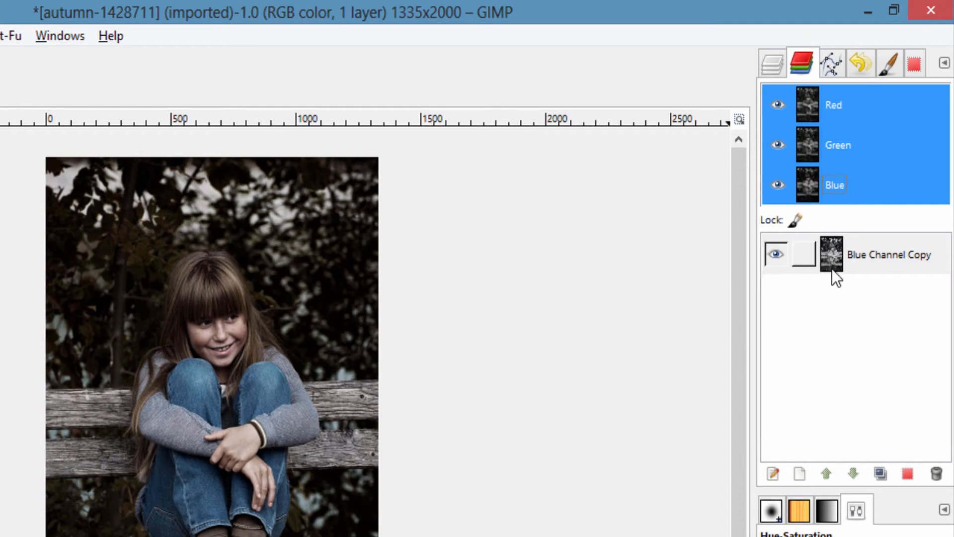
right_click(834, 255)
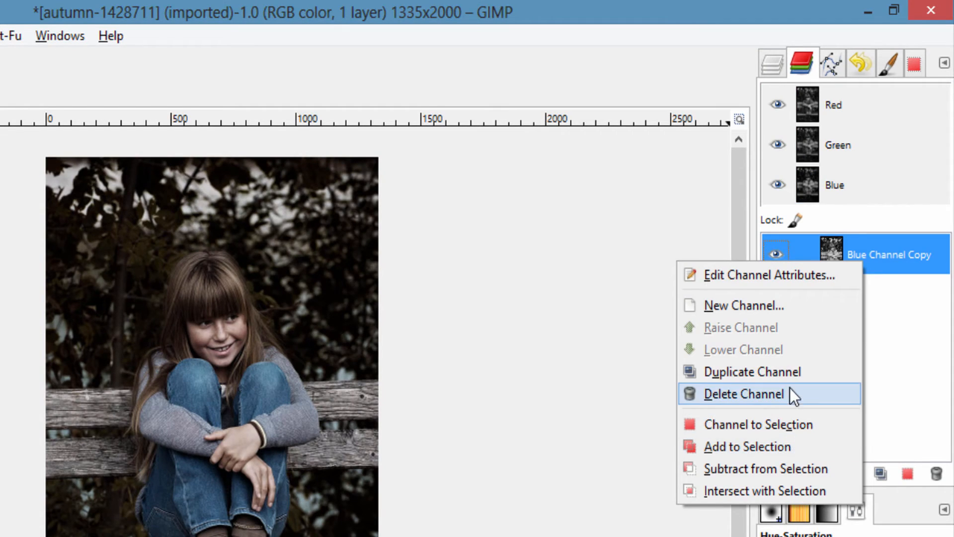
left_click(742, 394)
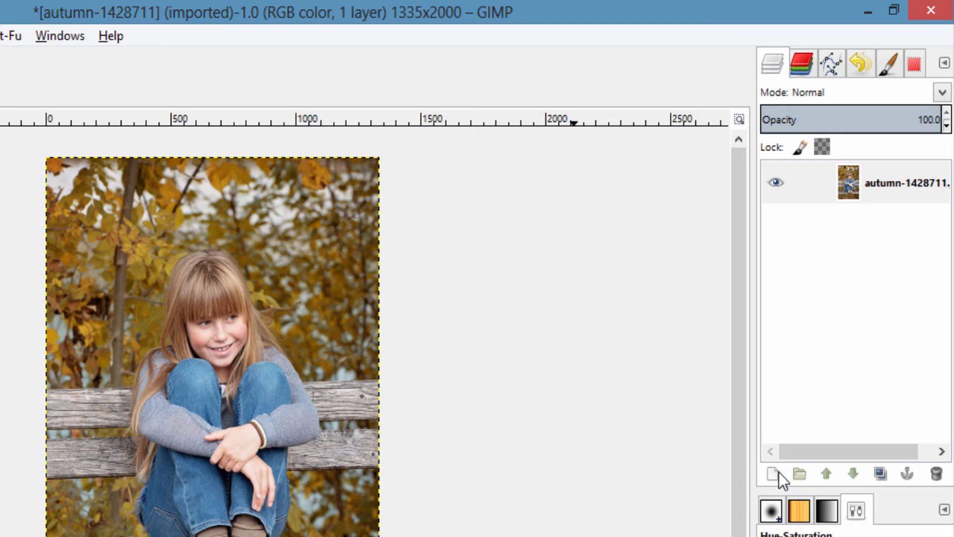
Create a new white-filled layer and set its blend mode to Color.
left_click(772, 472)
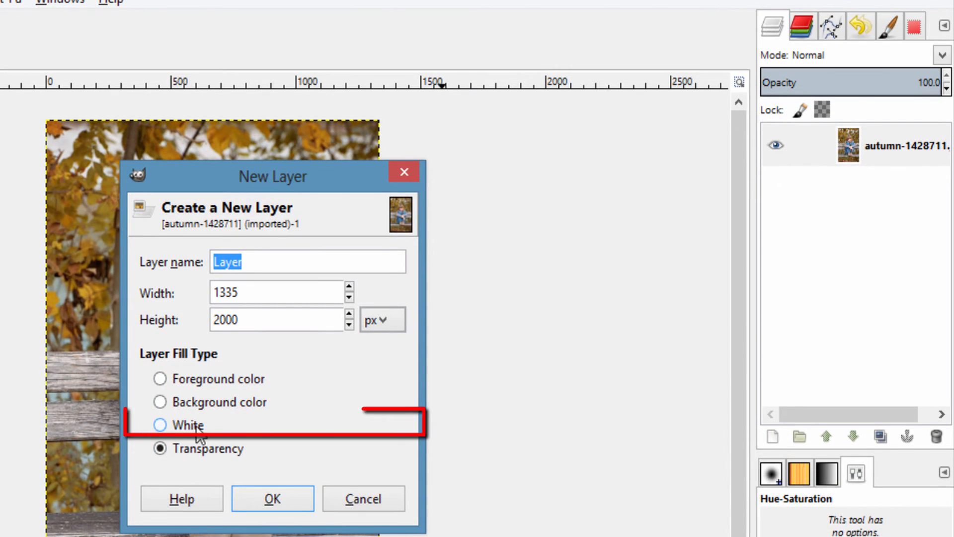
left_click(272, 498)
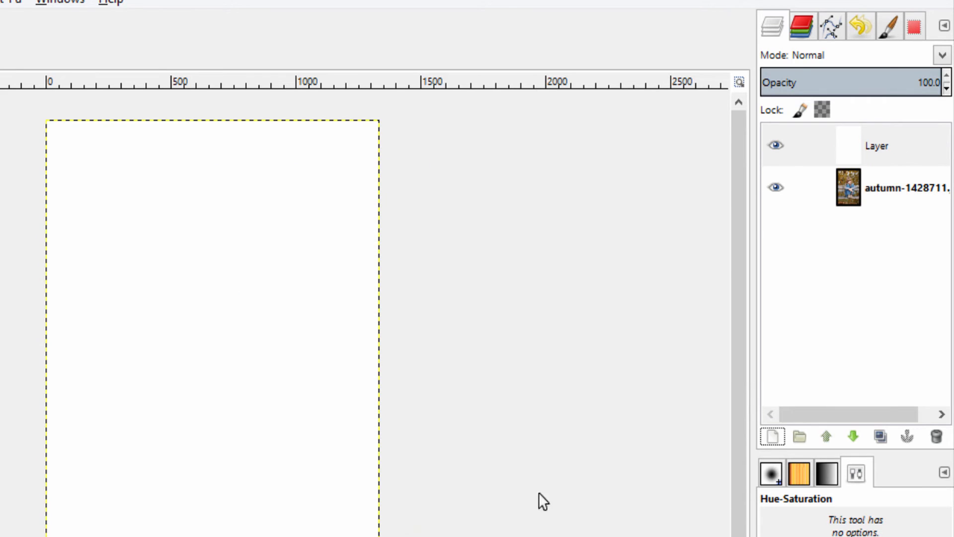
left_click(944, 55)
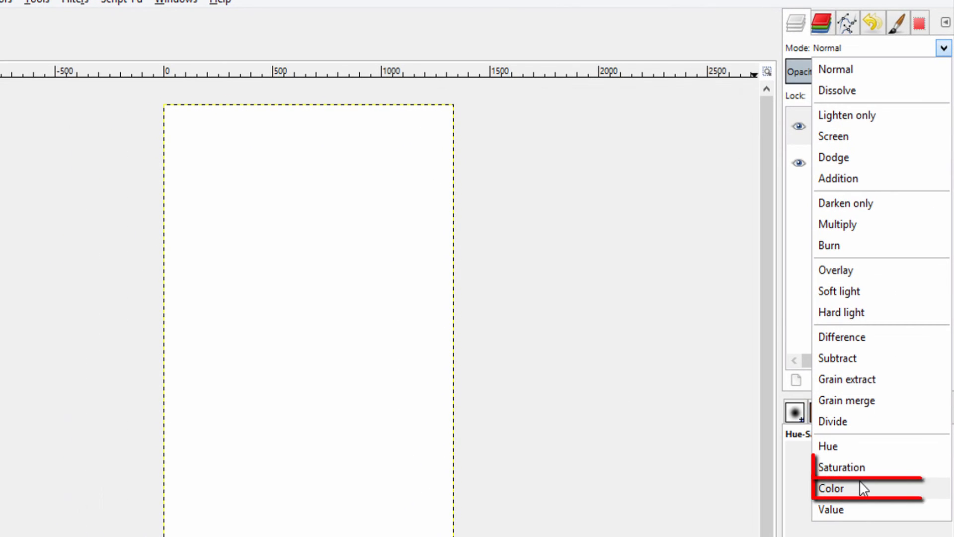
left_click(833, 488)
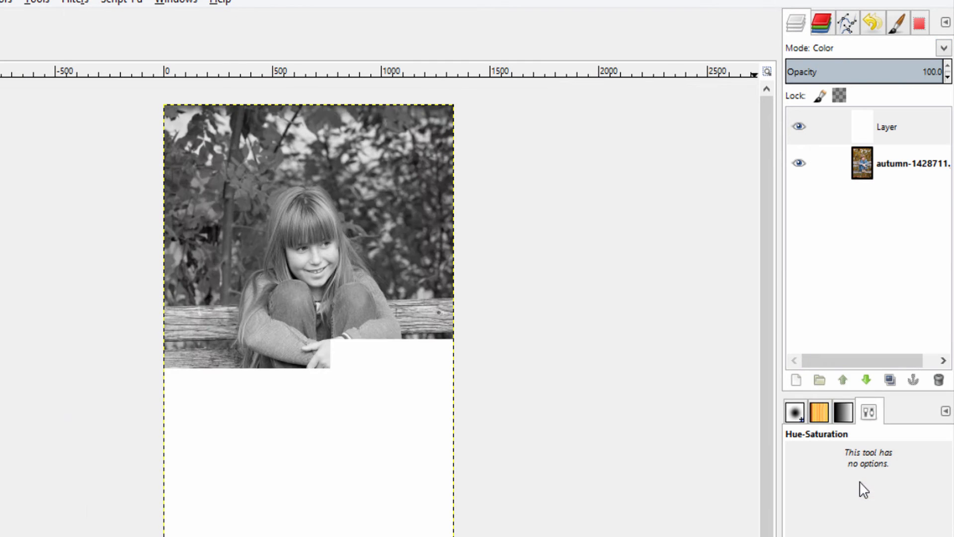